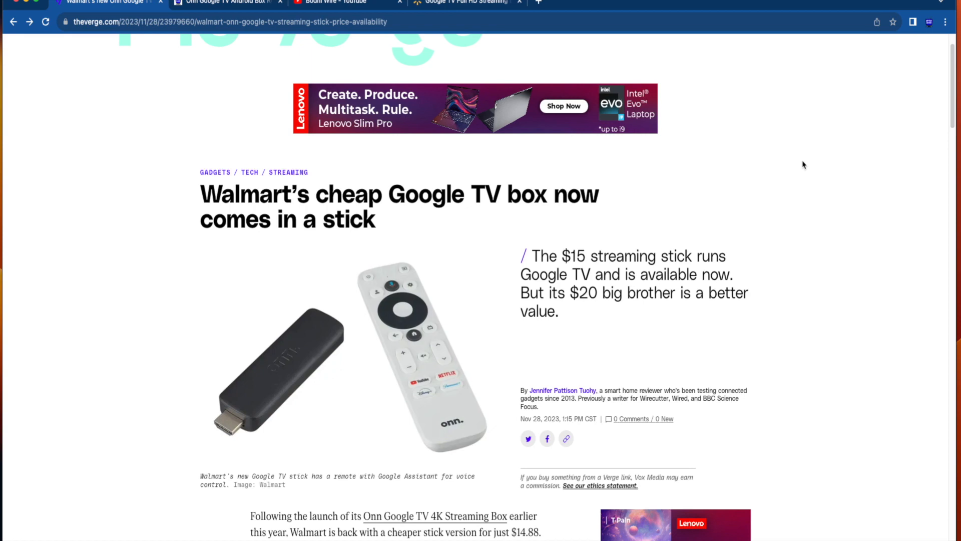
- Skim the IPTV Wire Onn Google TV box review, then land on the YouTube channel's 'walmart onn' results
scroll("down", 3)
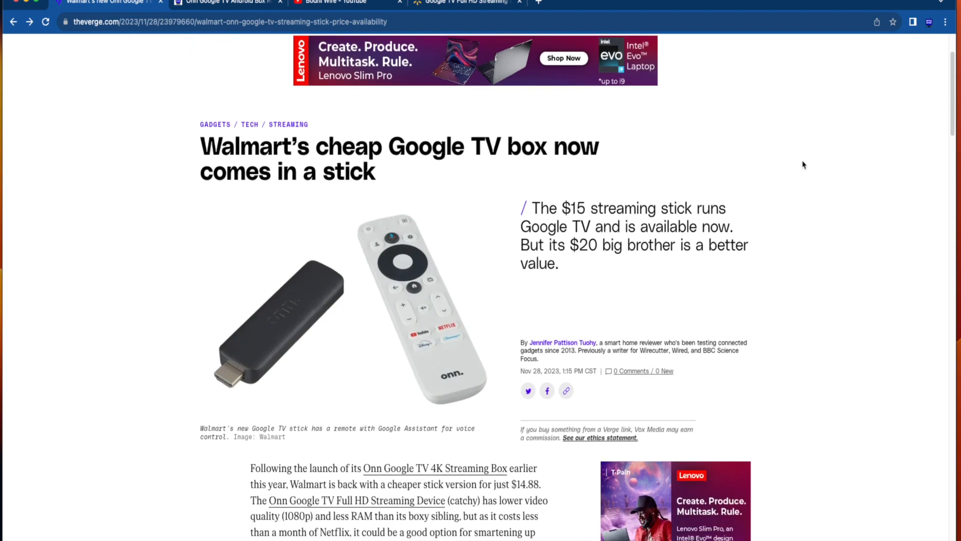
scroll("down", 3)
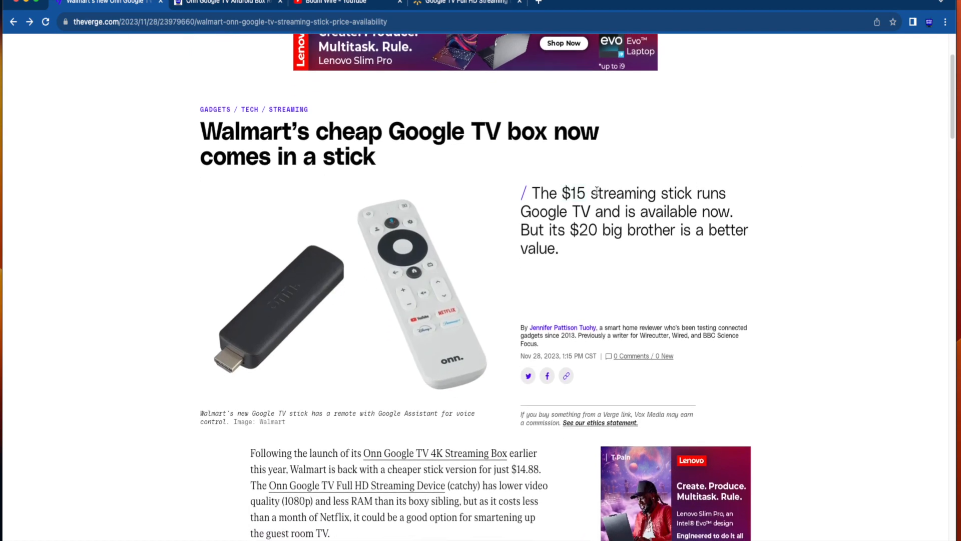
mouse_move(578, 246)
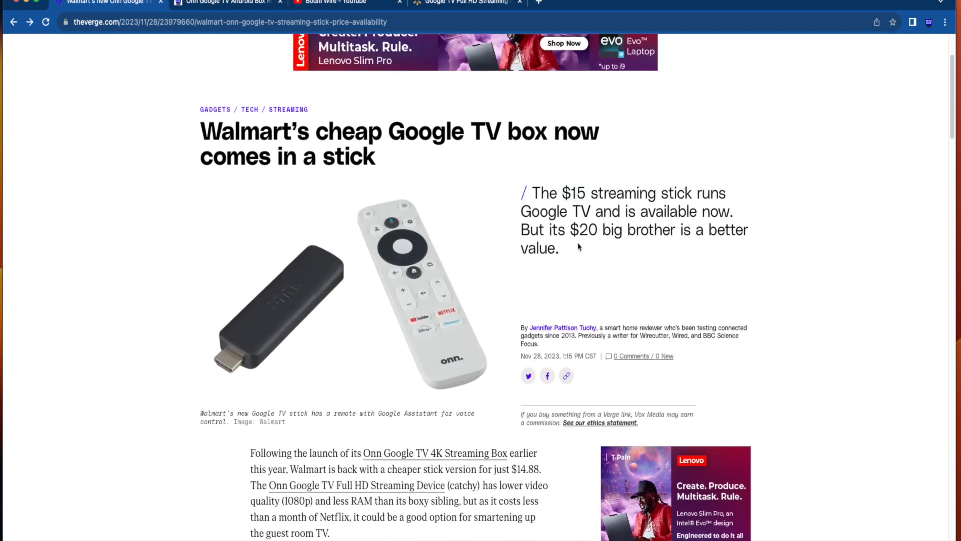
left_click(229, 1)
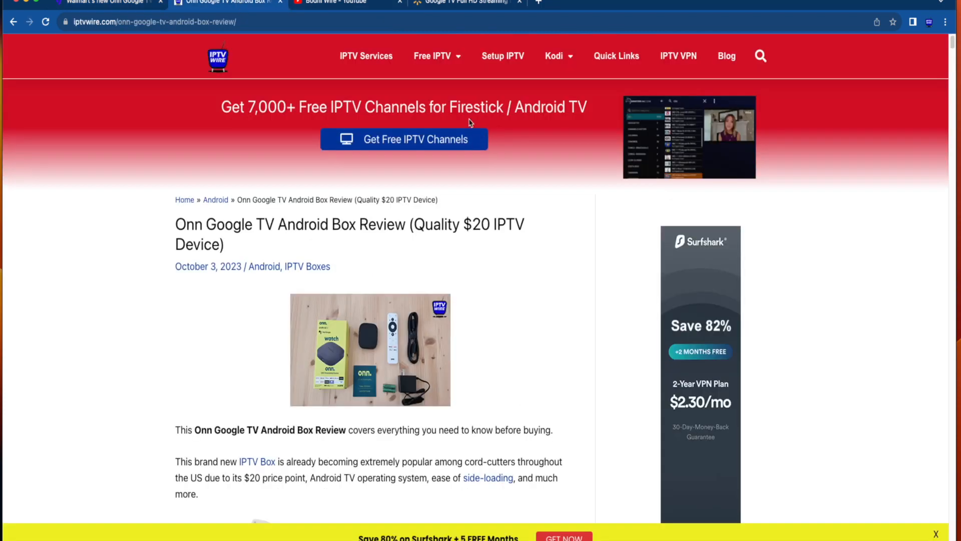
scroll("down", 3)
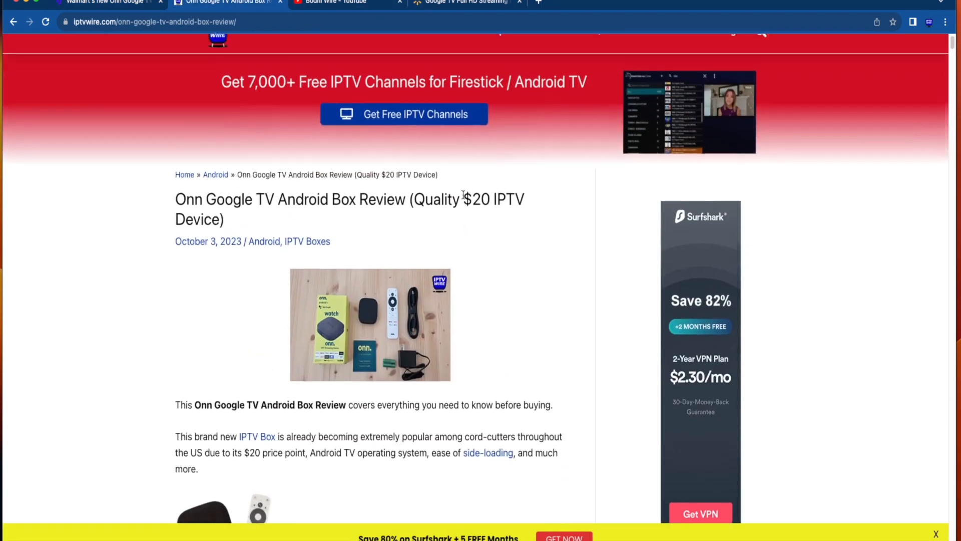
scroll("down", 3)
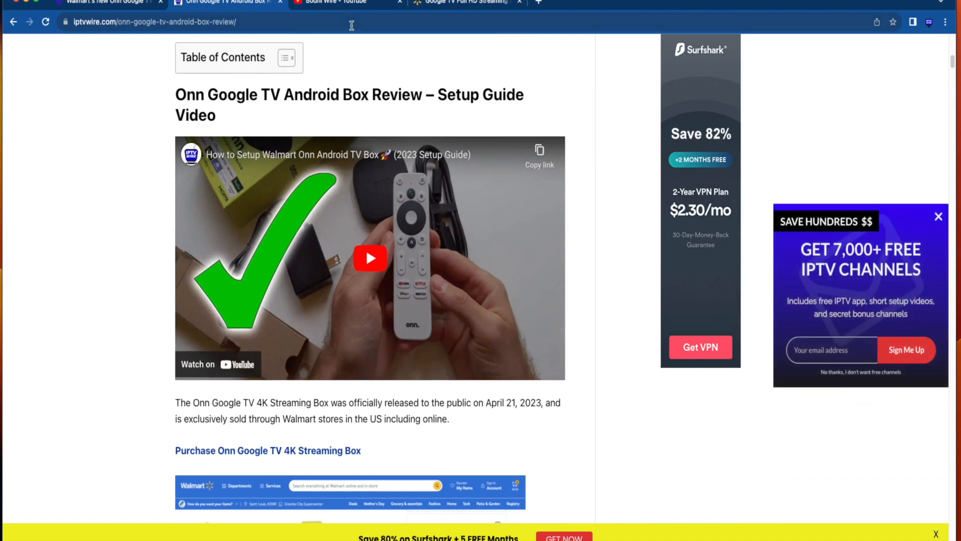
left_click(346, 2)
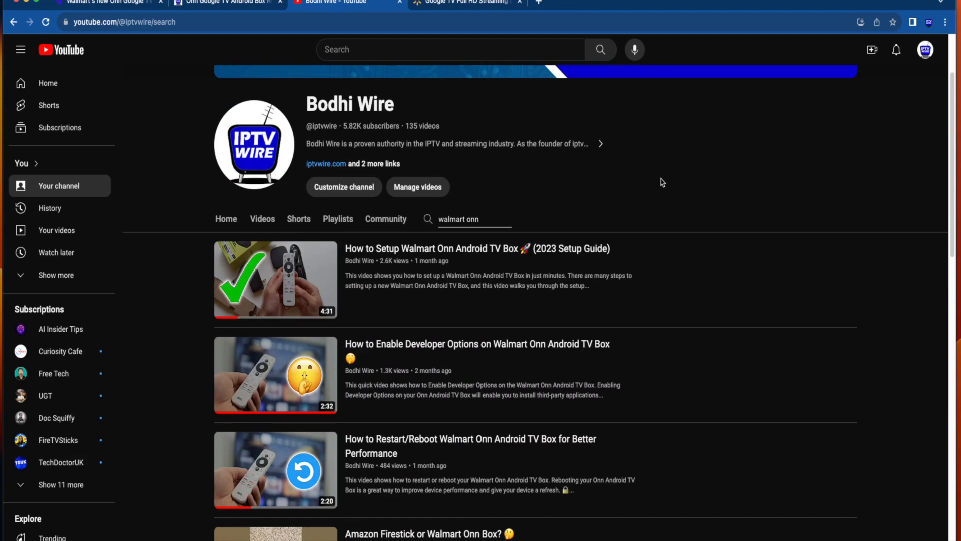
- Show the Bodhi Wire channel's full Videos list and look through its latest uploads
scroll("down", 3)
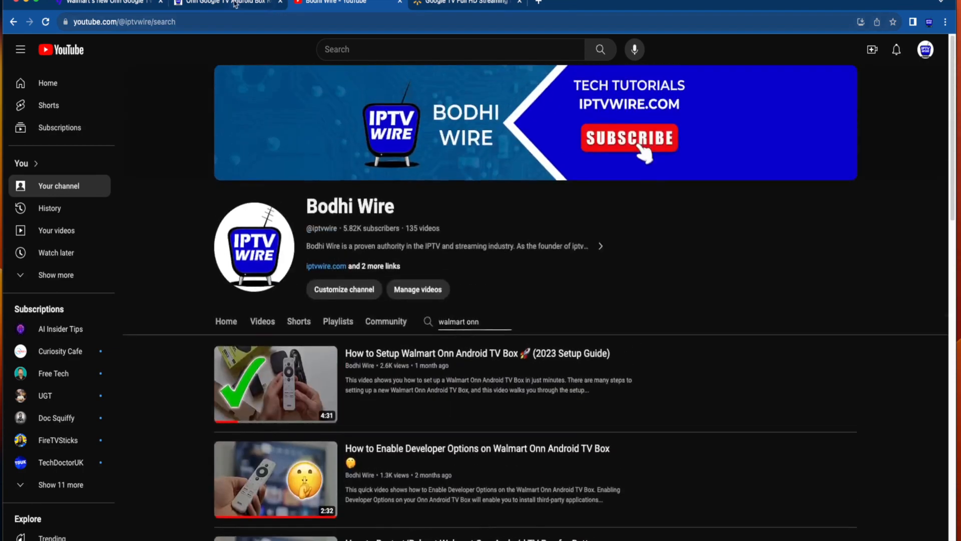
left_click(228, 3)
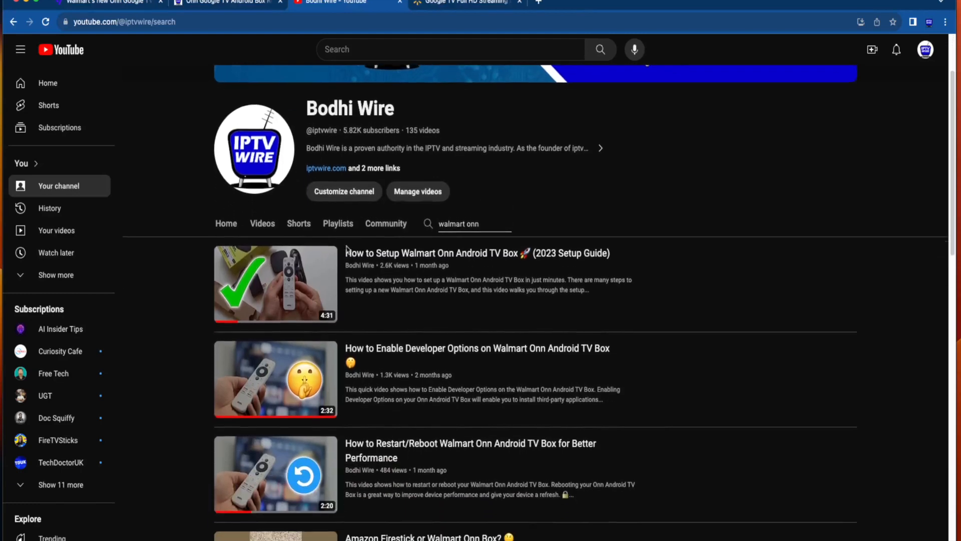
left_click(262, 224)
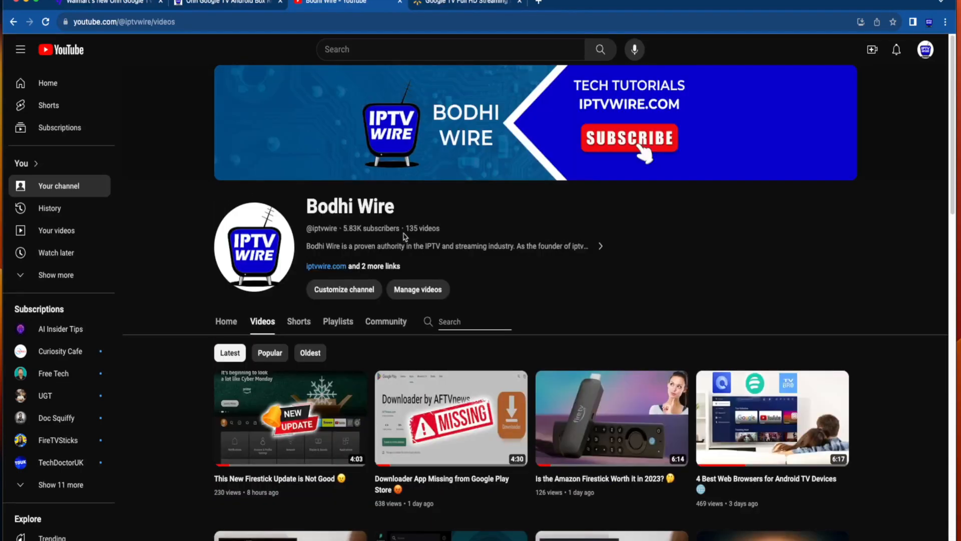
scroll("down", 3)
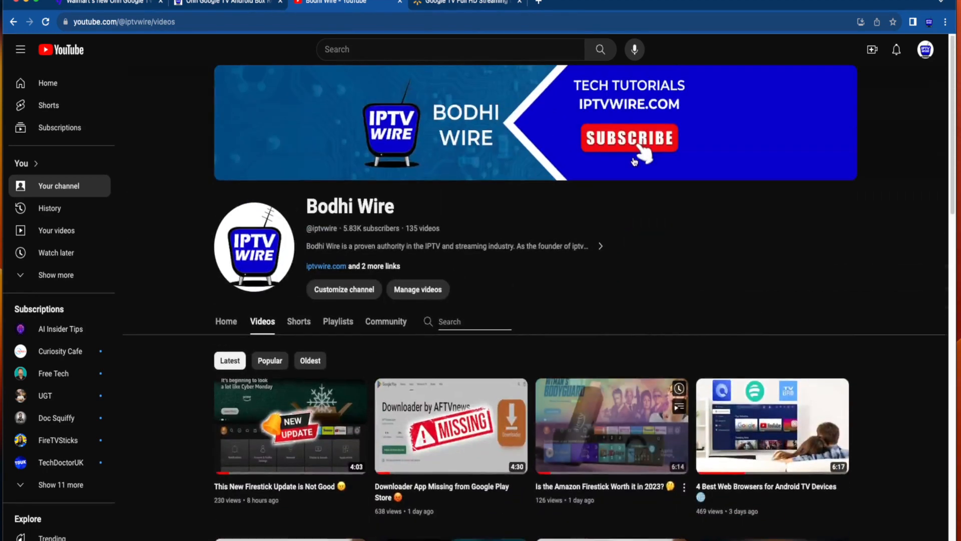
scroll("down", 3)
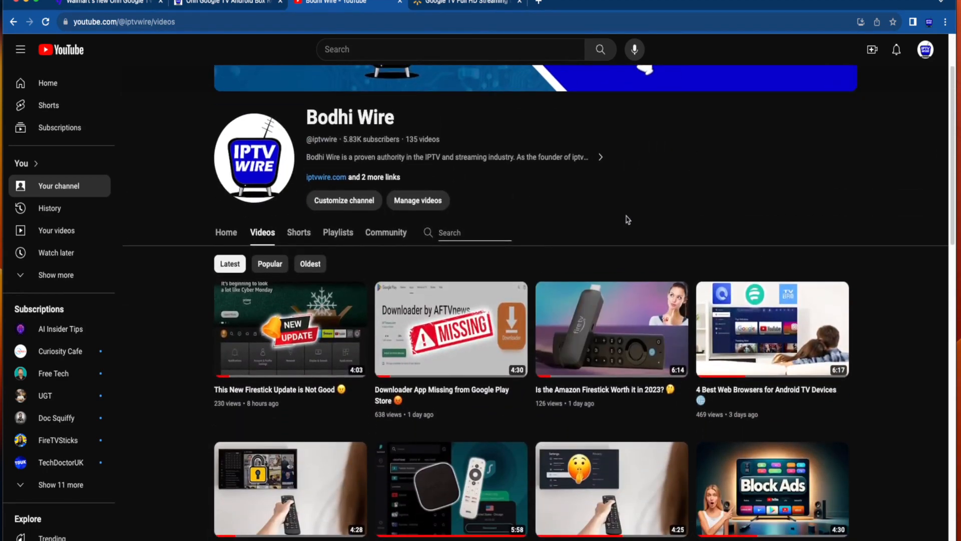
scroll("down", 3)
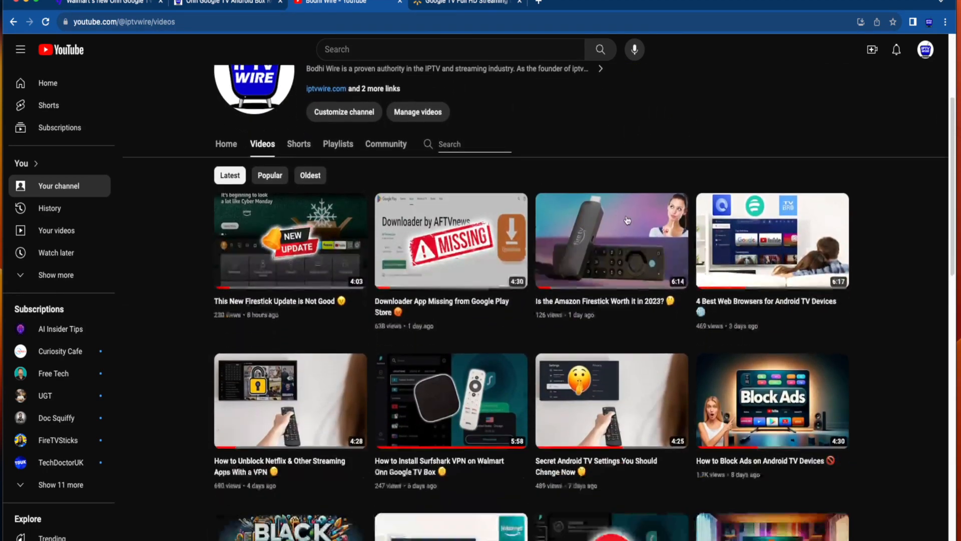
scroll("down", 3)
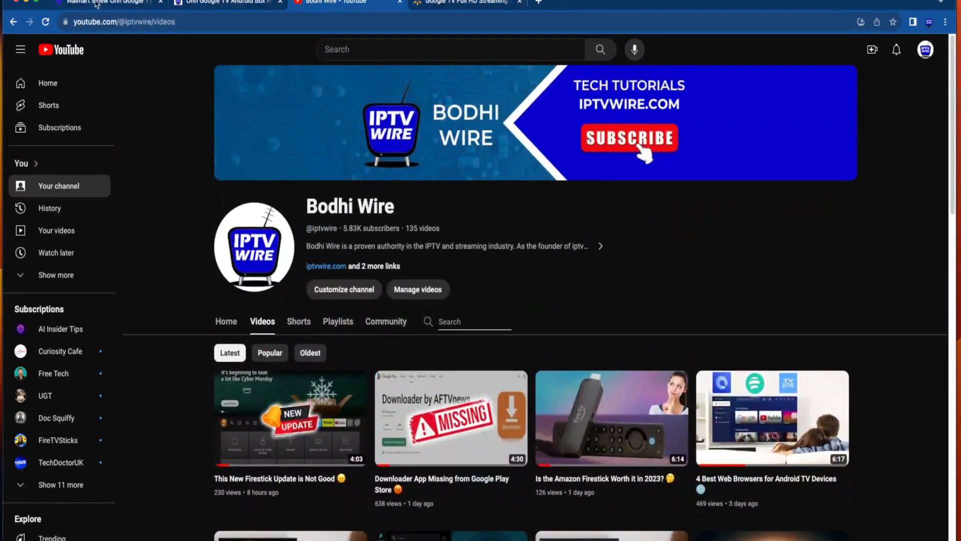
- Read into the opening paragraphs of The Verge's article on Walmart's $15 Google TV stick
left_click(101, 2)
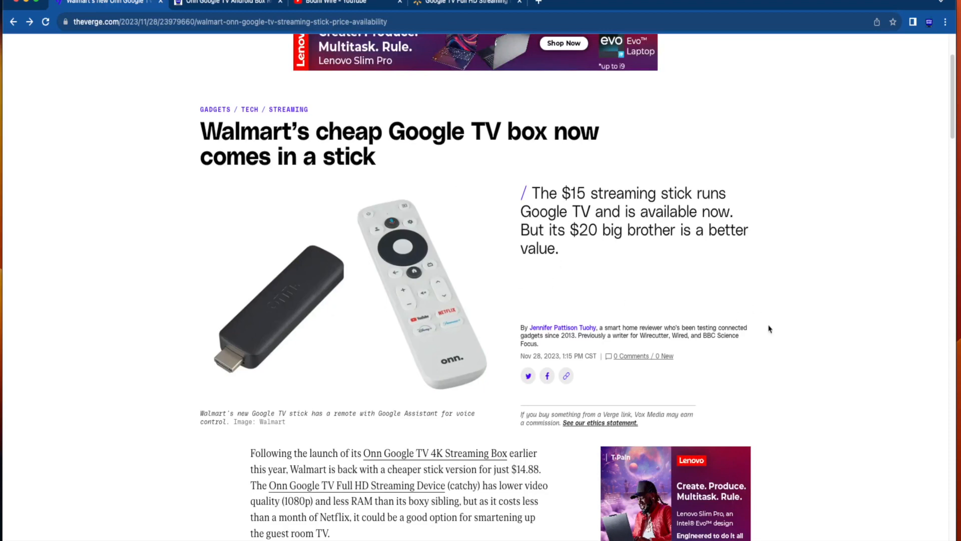
double_click(533, 356)
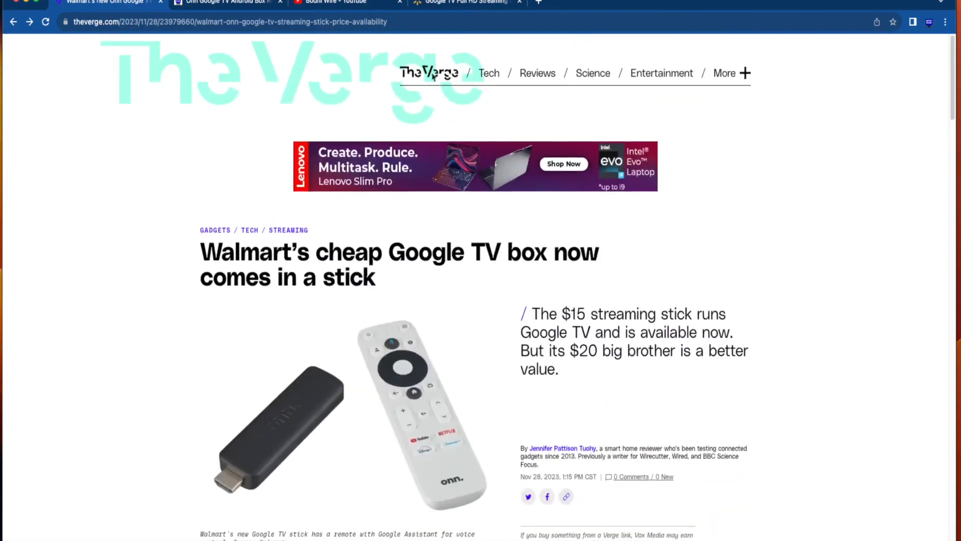
scroll("down", 3)
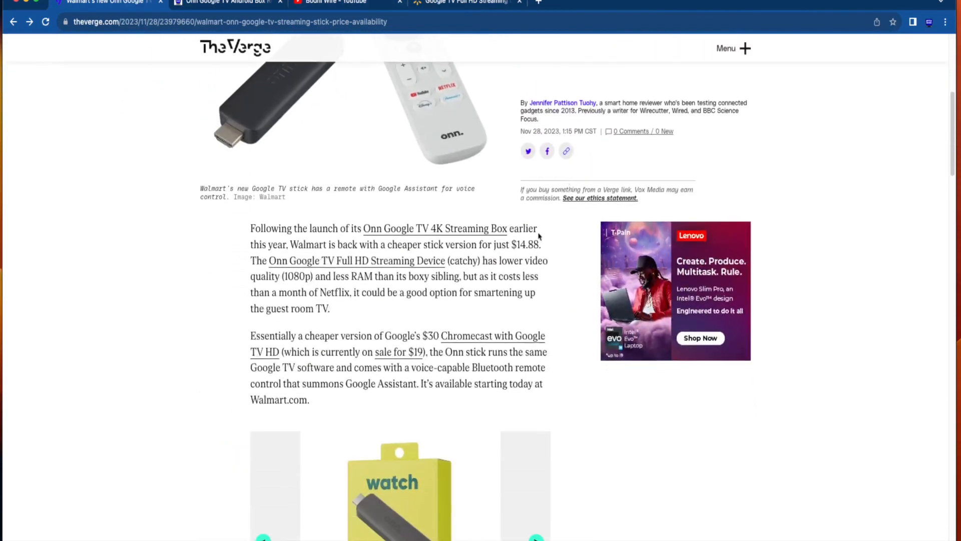
scroll("down", 3)
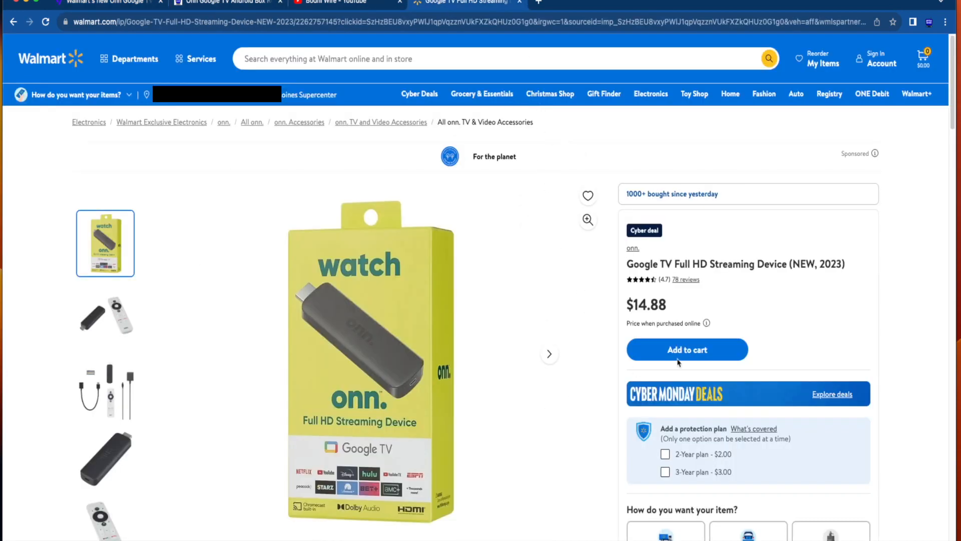
mouse_move(708, 291)
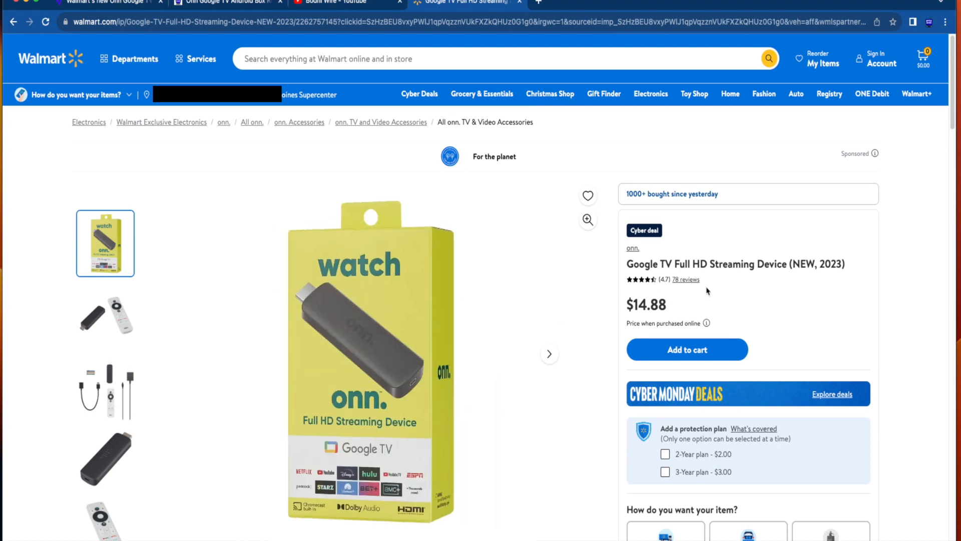
- Look down Walmart's $14.88 onn. Google TV Full HD Streaming Device listing without adding it to the cart
scroll("down", 3)
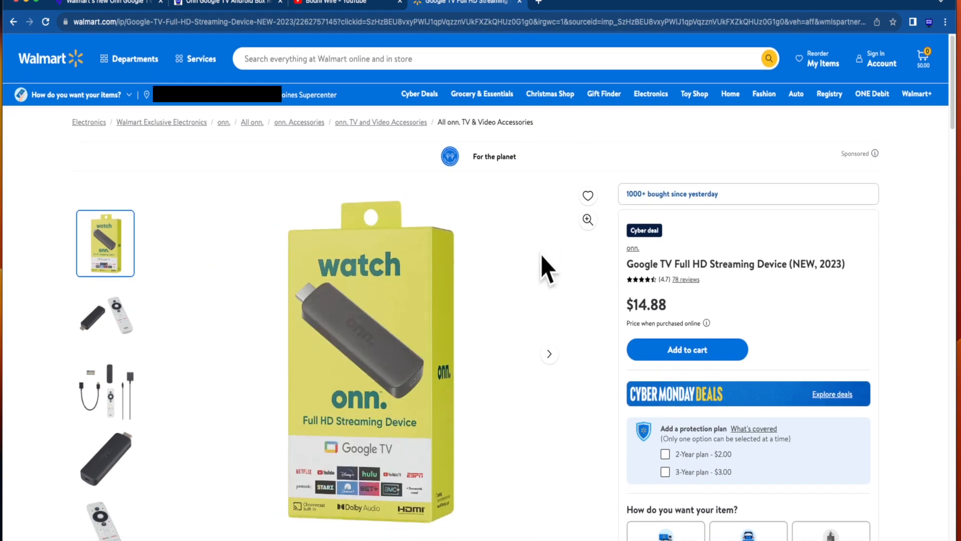
scroll("down", 3)
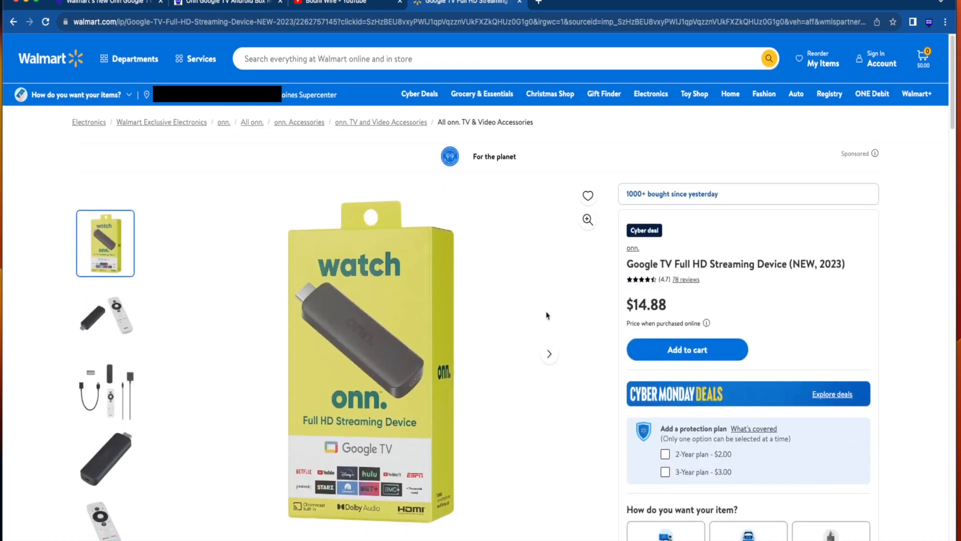
mouse_move(811, 241)
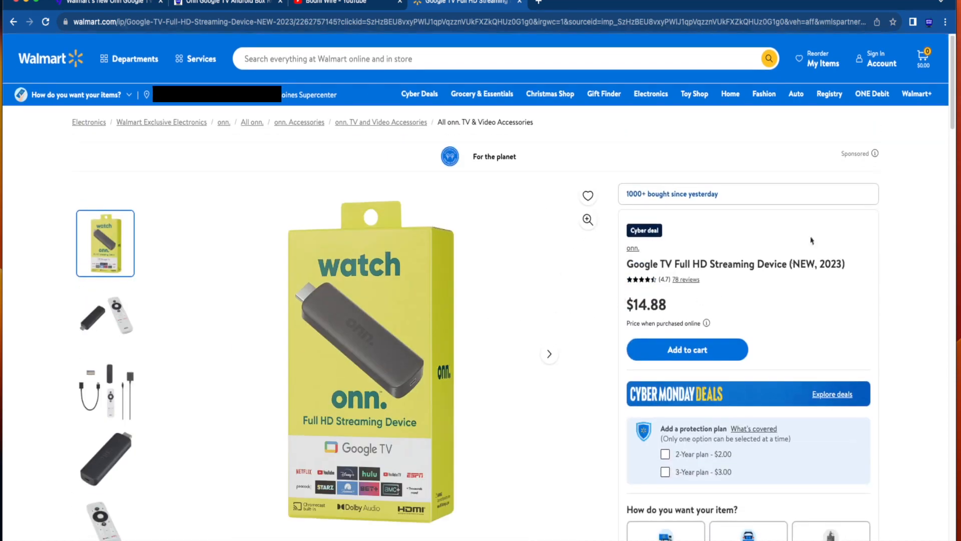
mouse_move(835, 188)
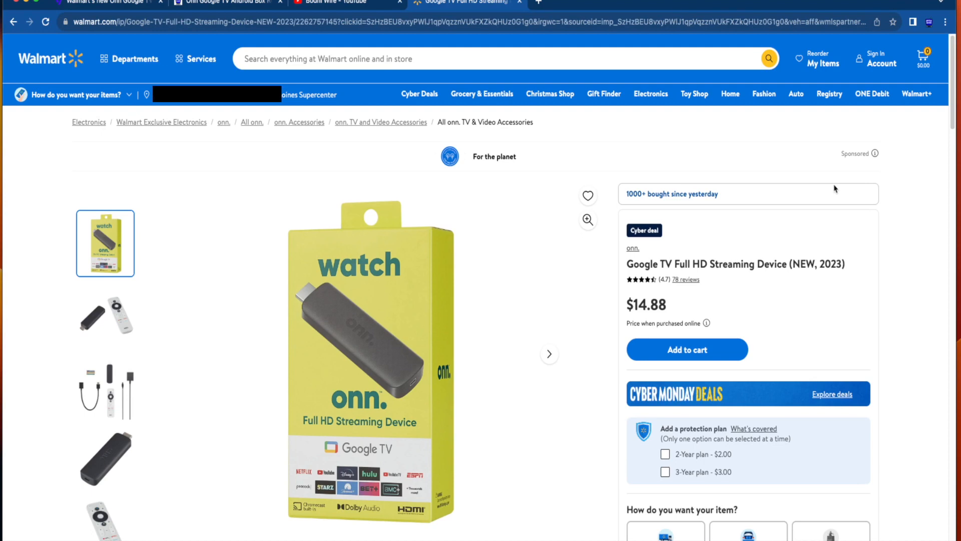
scroll("down", 3)
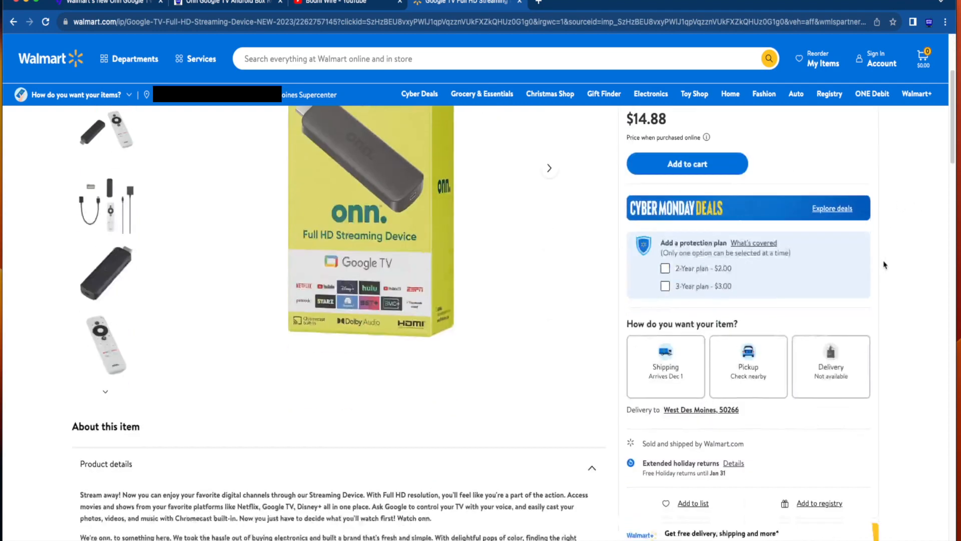
scroll("down", 3)
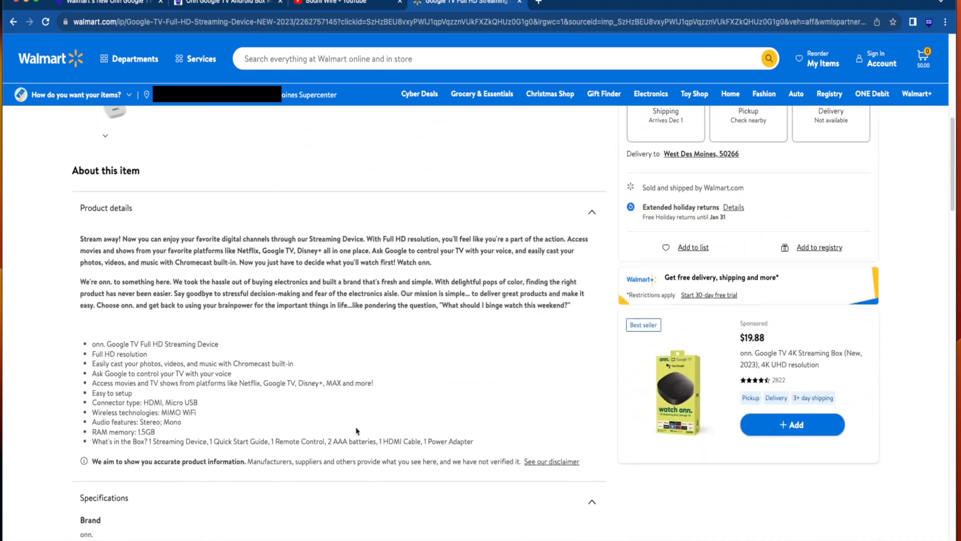
scroll("down", 3)
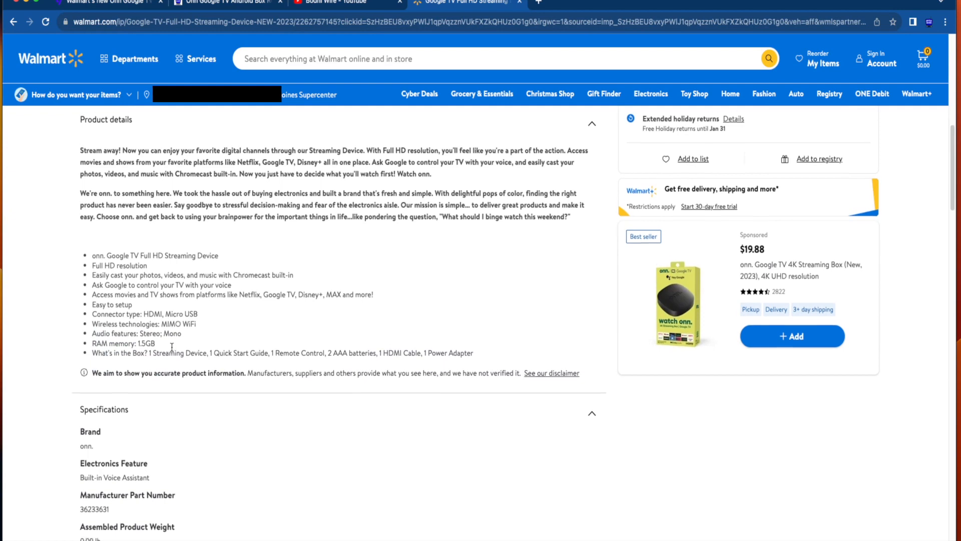
scroll("down", 3)
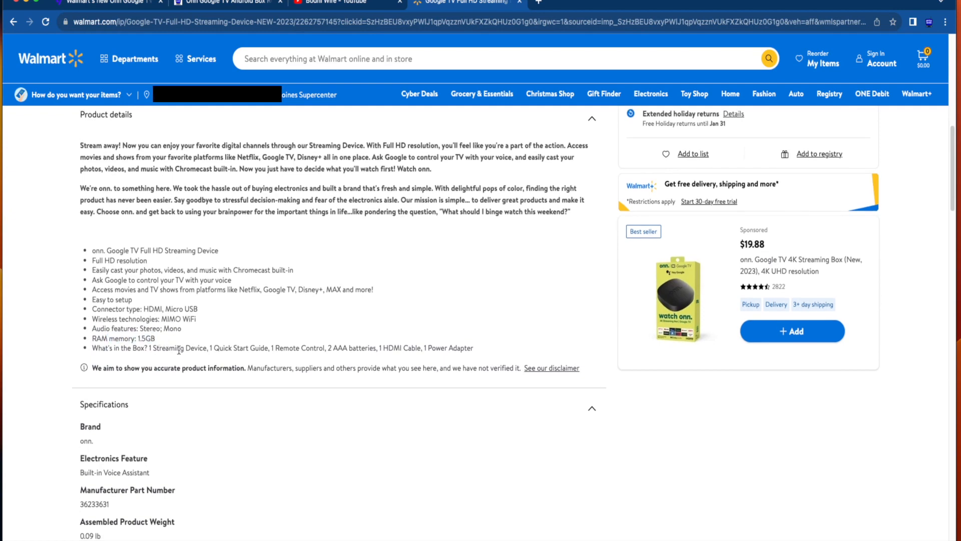
mouse_move(511, 301)
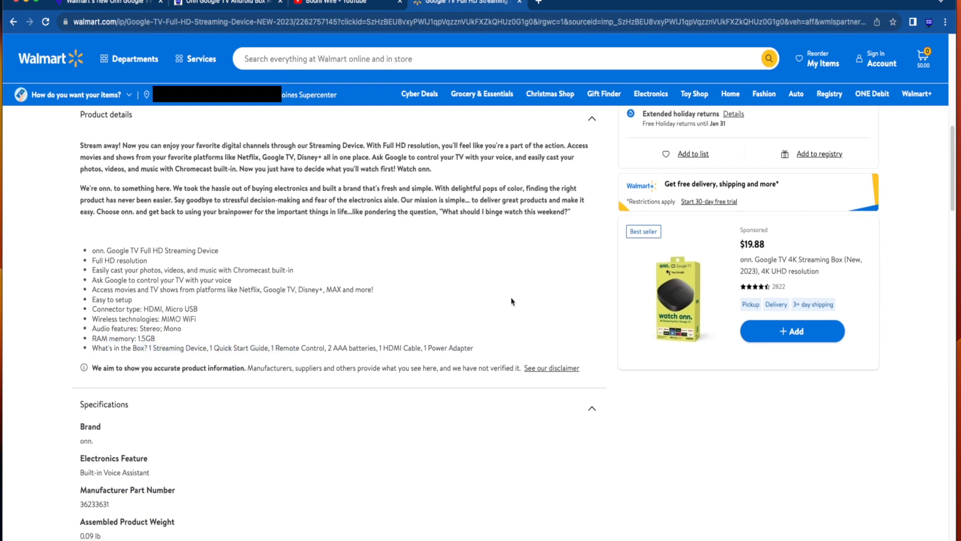
mouse_move(709, 303)
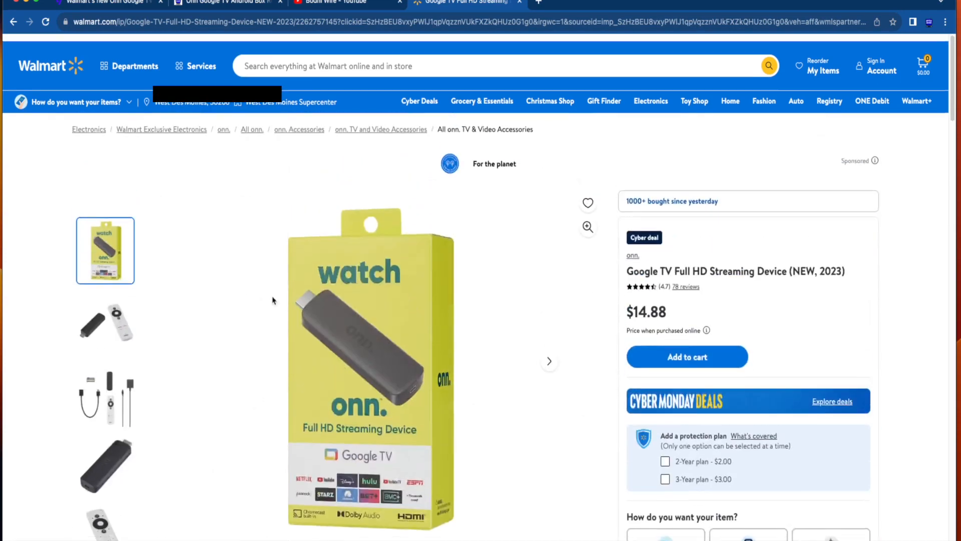
scroll("down", 3)
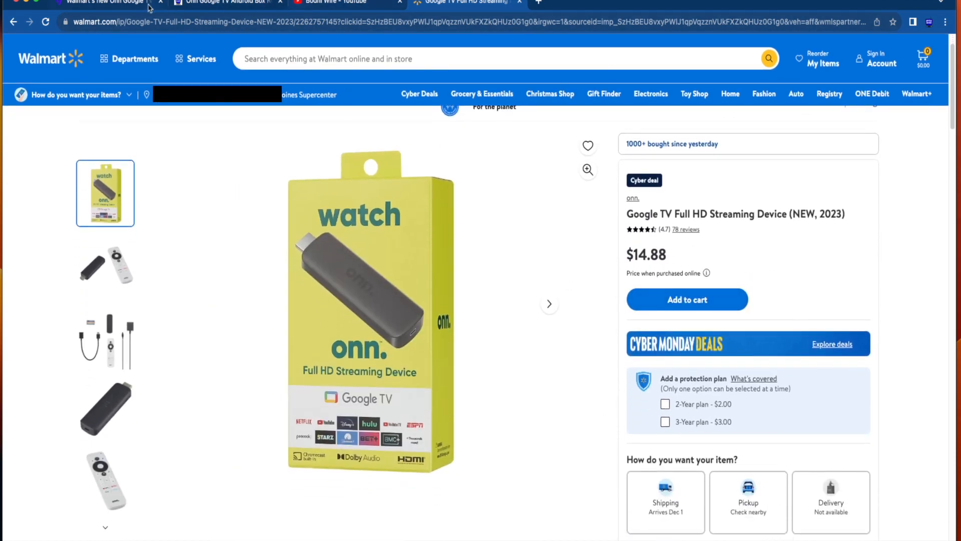
- Read The Verge article past its Chromecast comparison down to the product image gallery
left_click(100, 3)
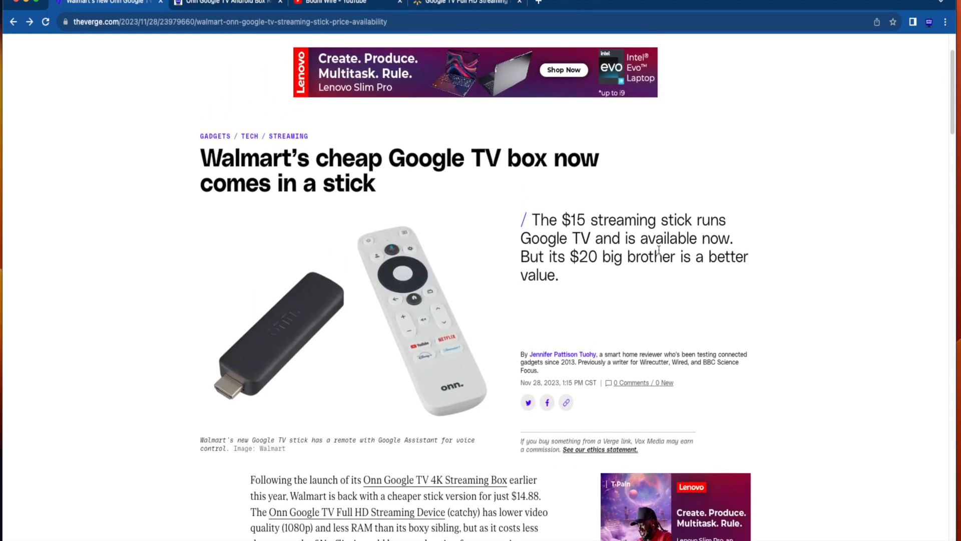
scroll("down", 3)
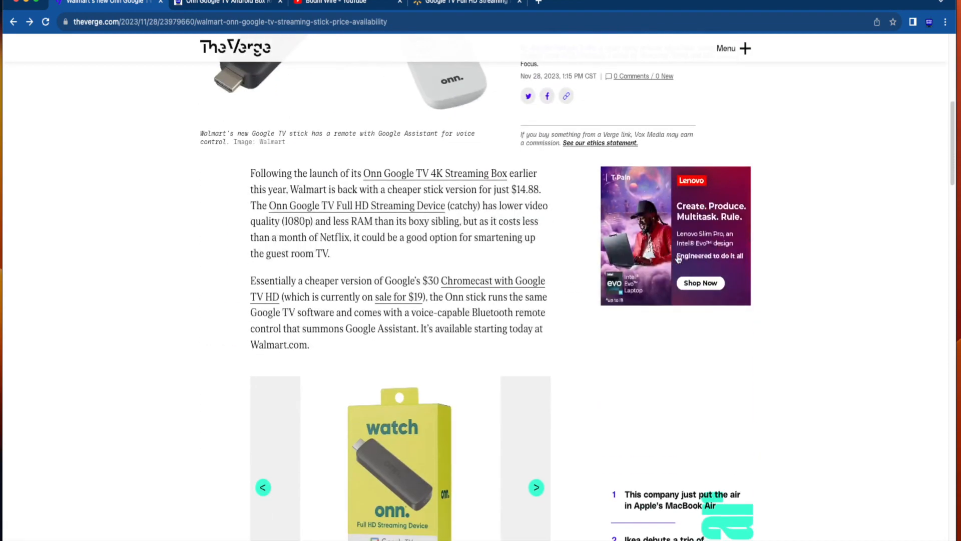
scroll("down", 3)
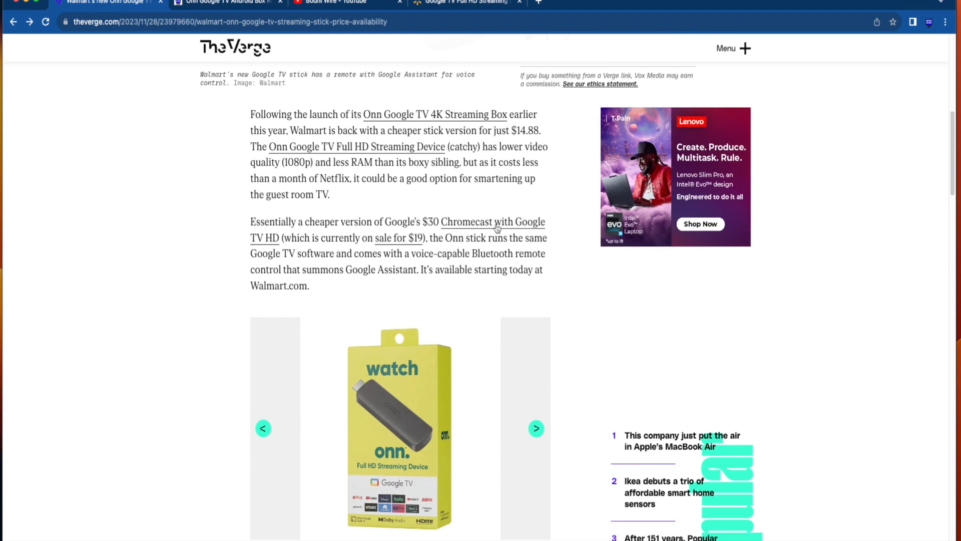
scroll("down", 3)
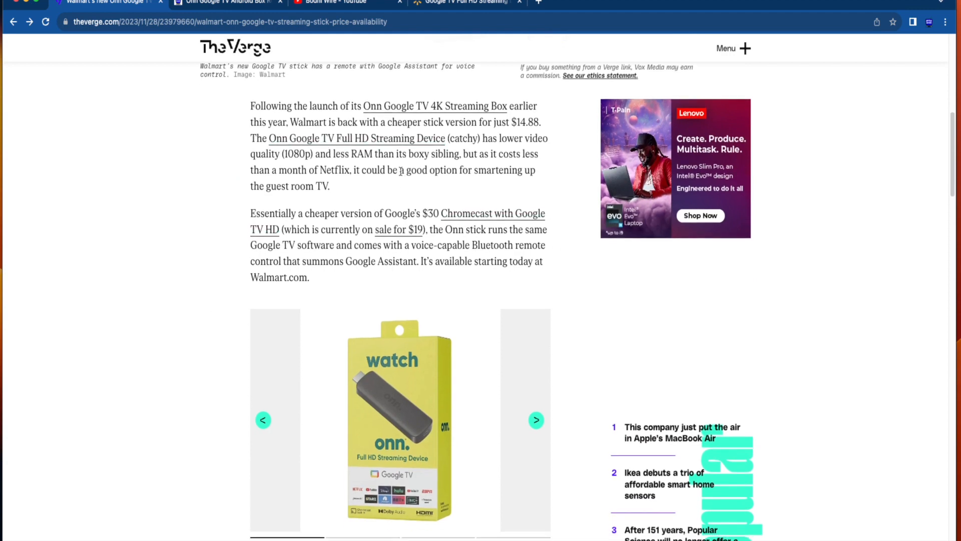
scroll("down", 3)
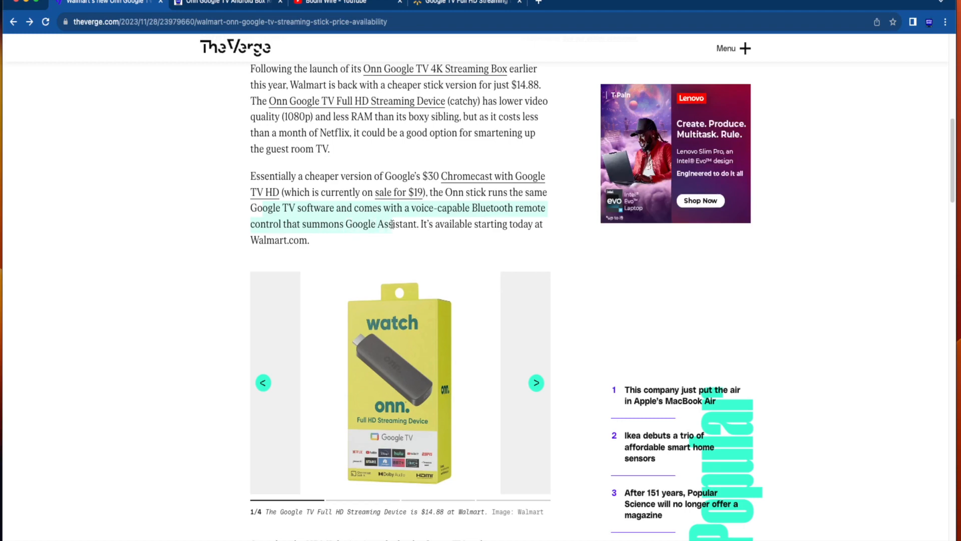
scroll("down", 3)
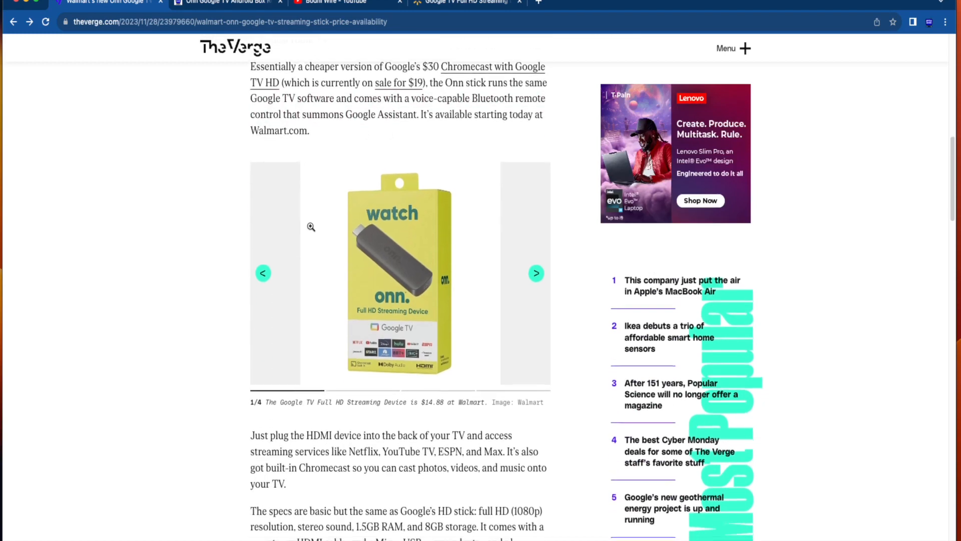
scroll("down", 3)
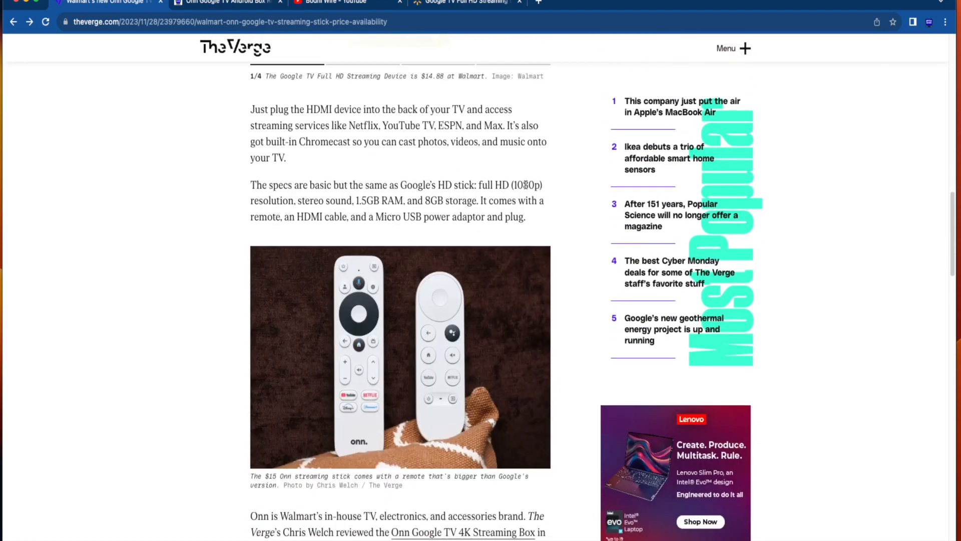
mouse_move(447, 356)
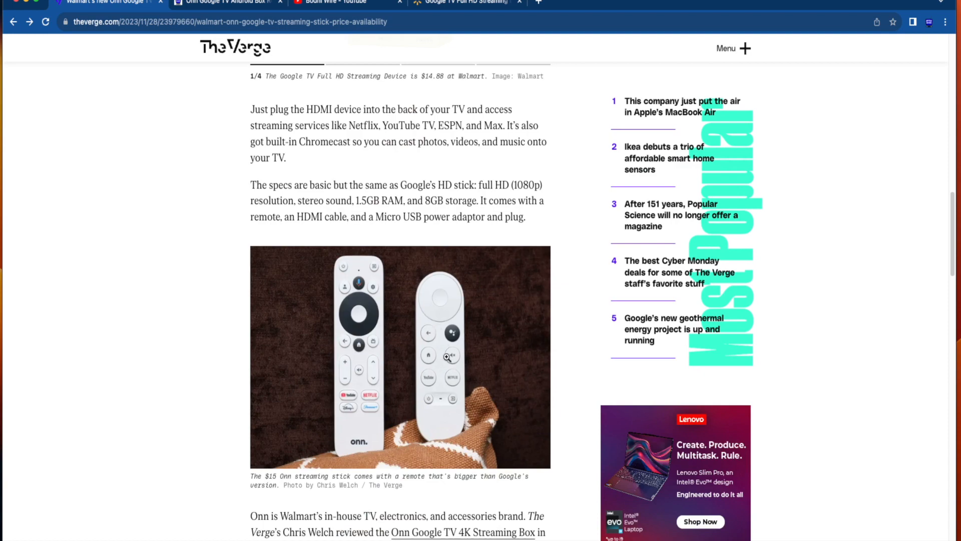
mouse_move(446, 386)
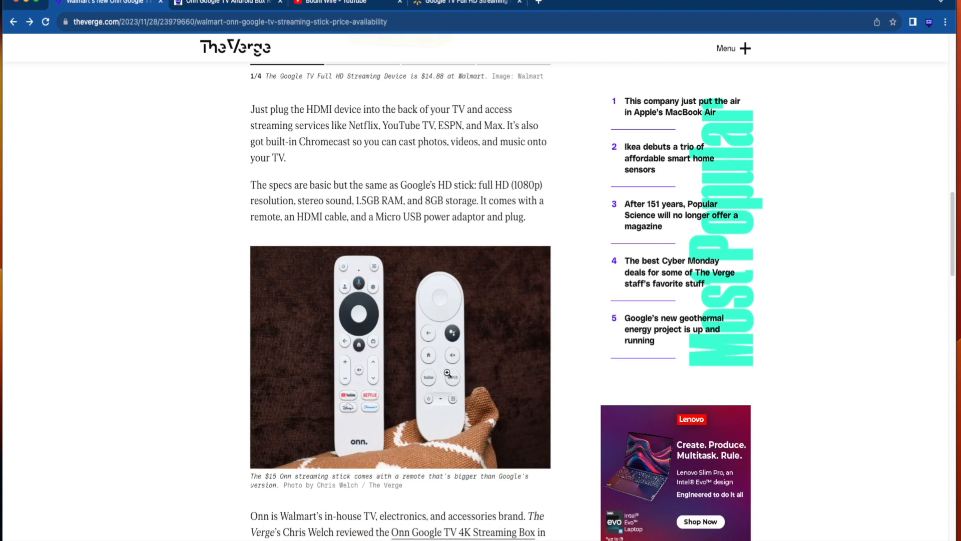
scroll("down", 3)
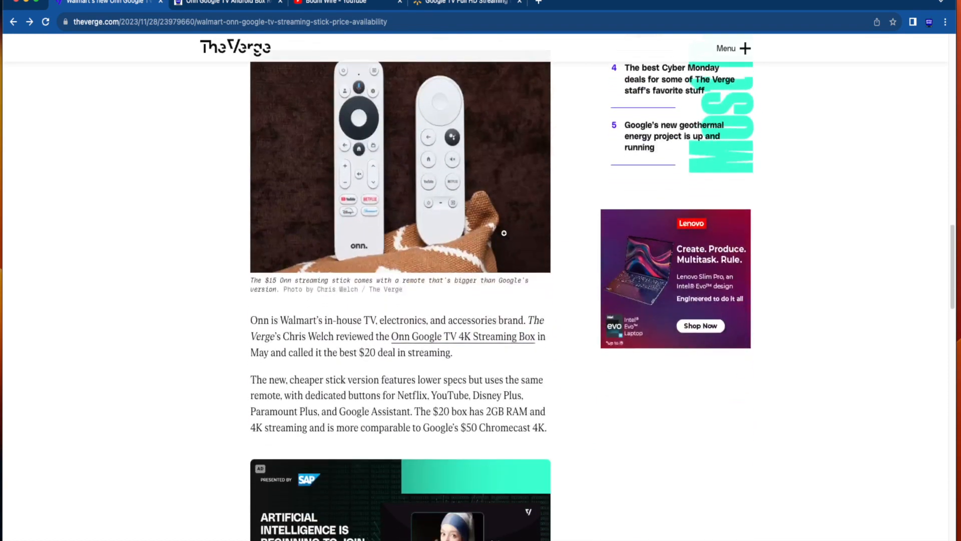
scroll("down", 3)
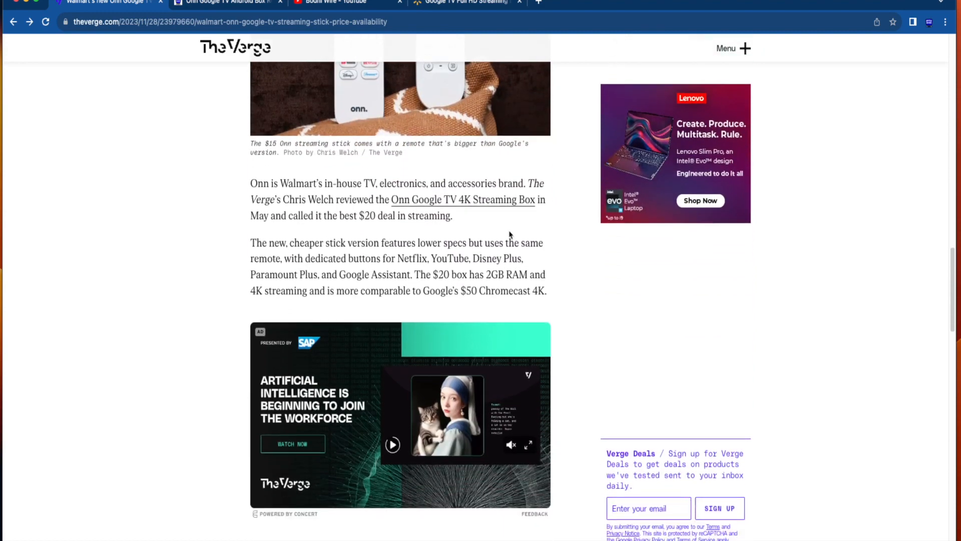
scroll("down", 3)
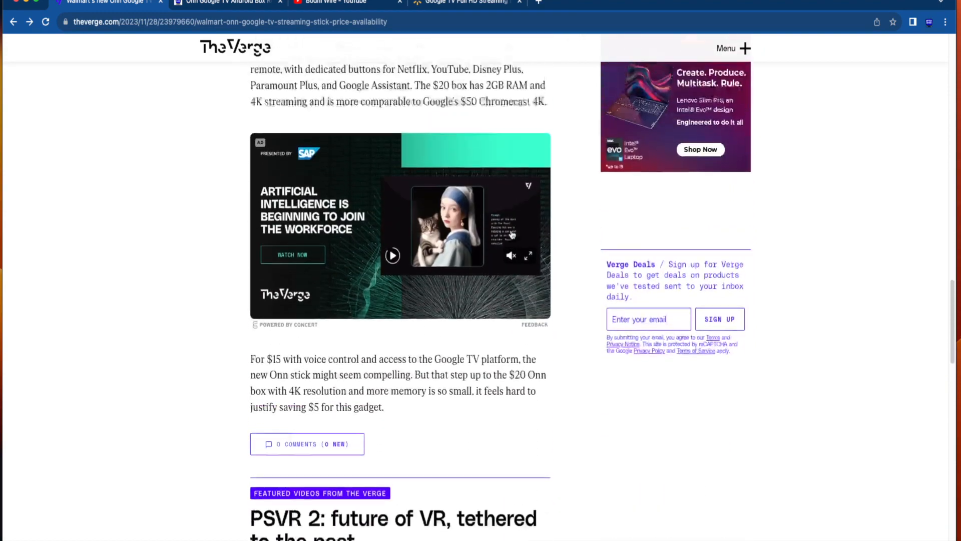
scroll("up", 3)
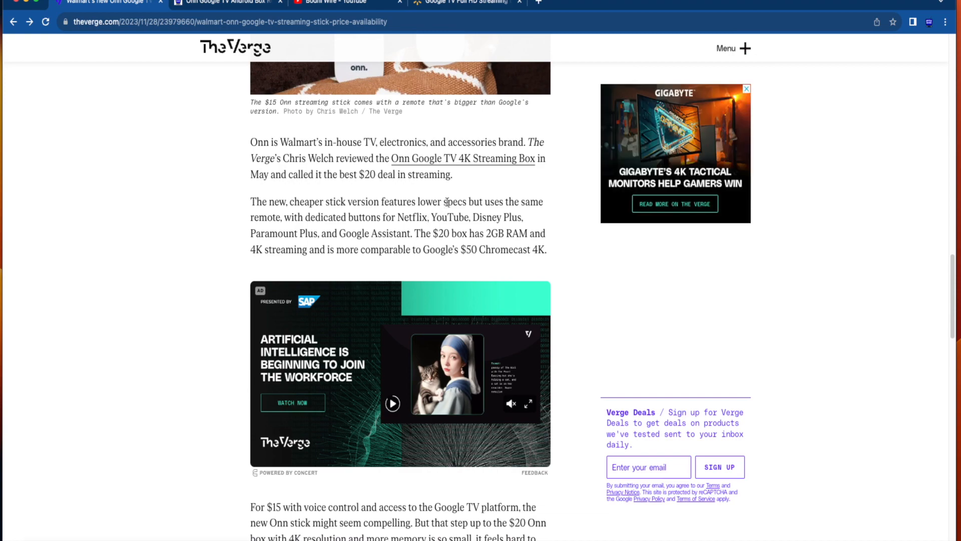
scroll("down", 3)
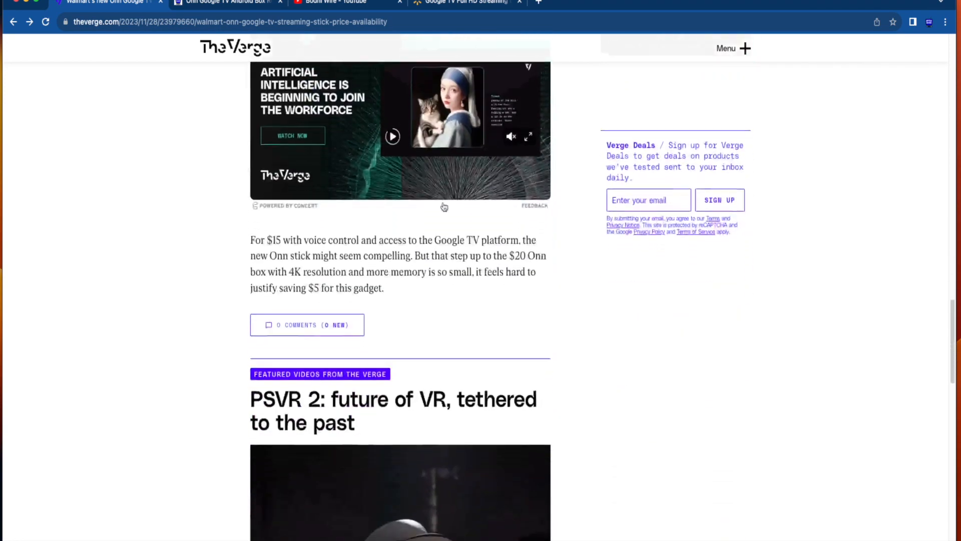
scroll("down", 3)
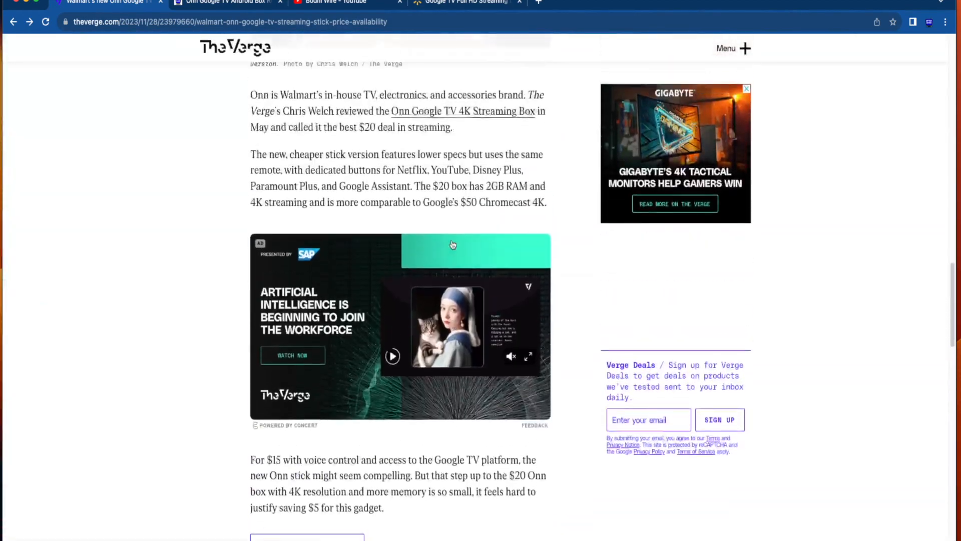
scroll("up", 3)
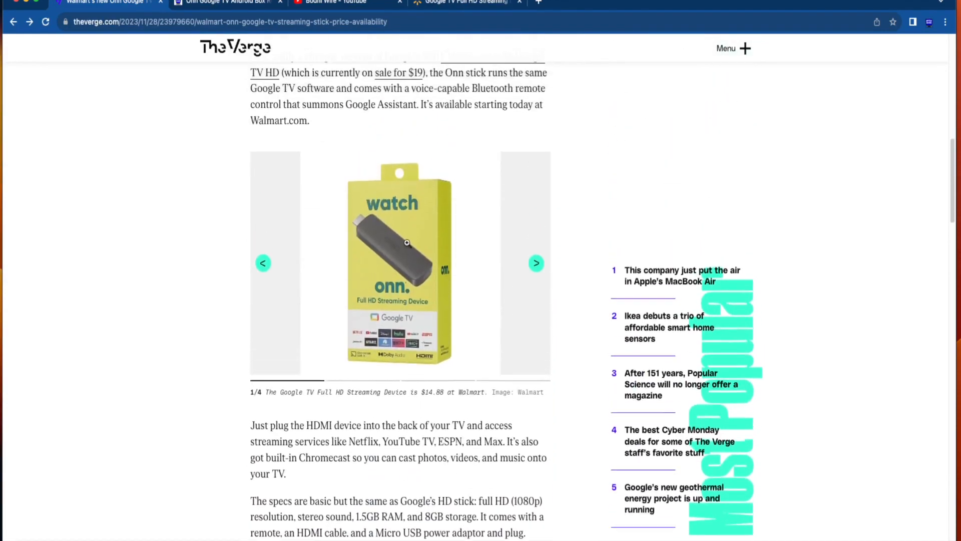
scroll("up", 3)
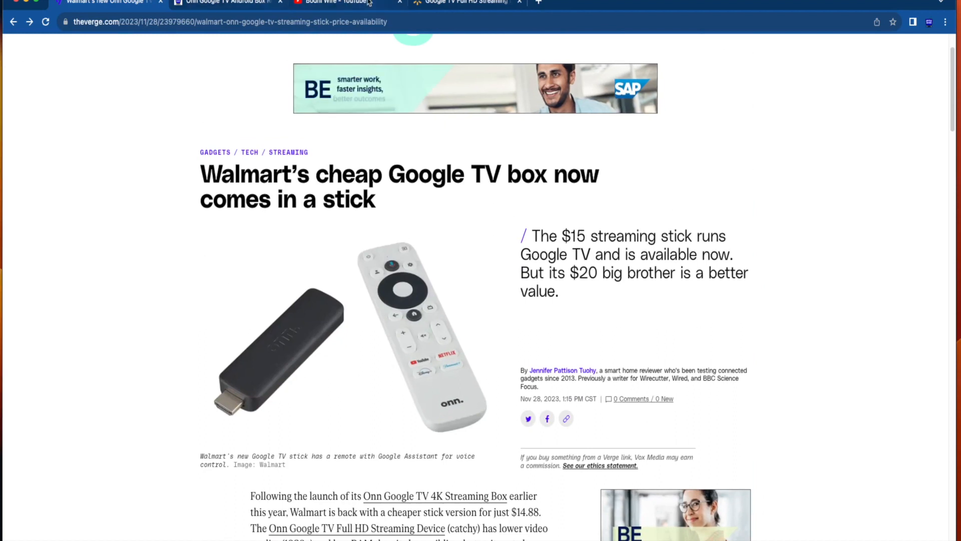
scroll("down", 3)
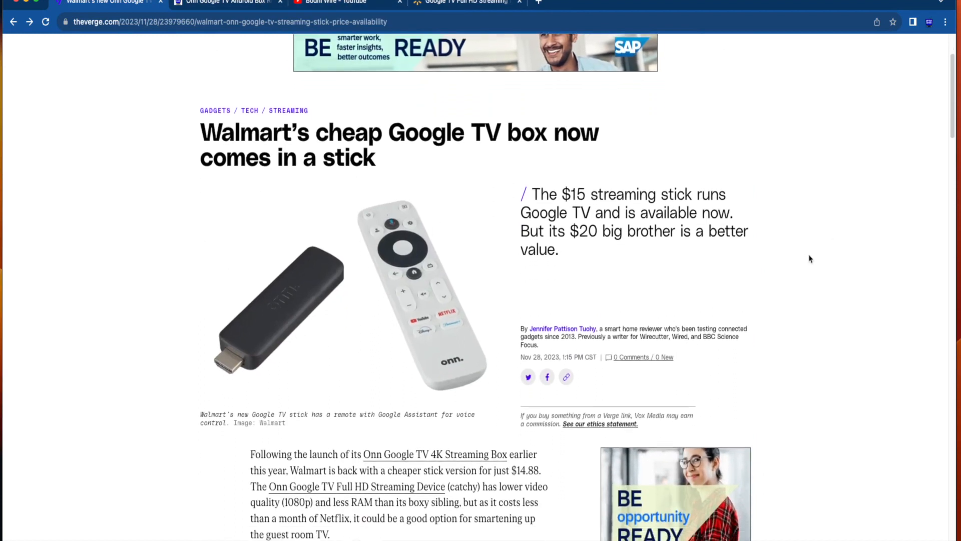
scroll("down", 3)
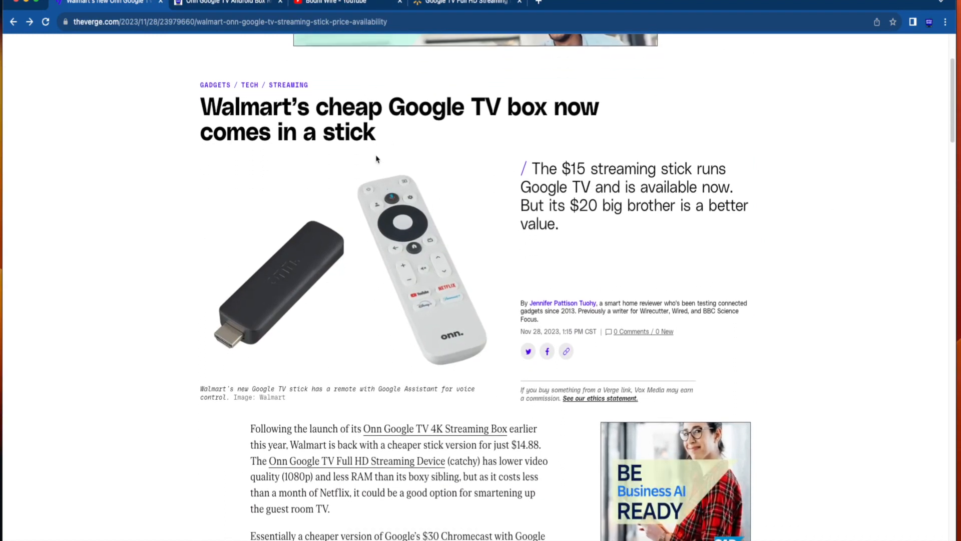
mouse_move(462, 117)
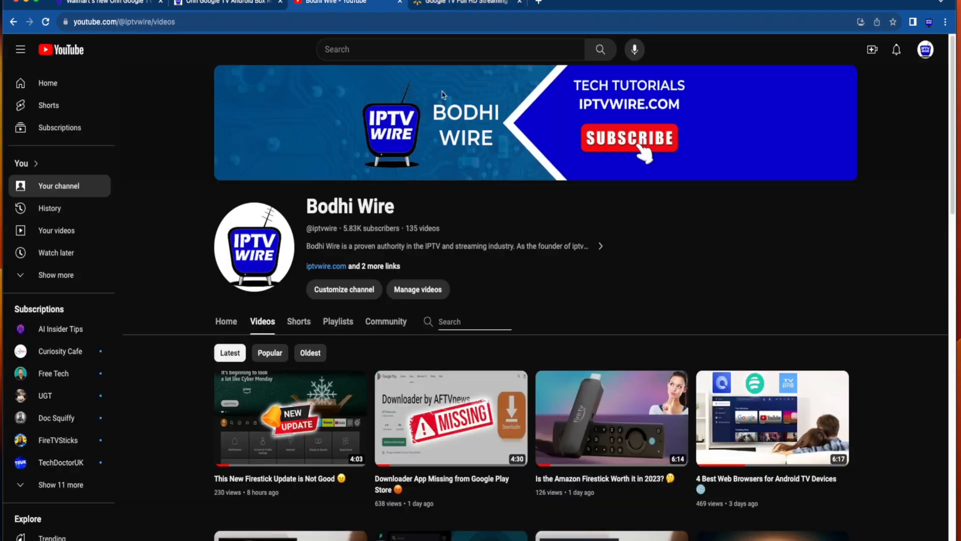
mouse_move(613, 197)
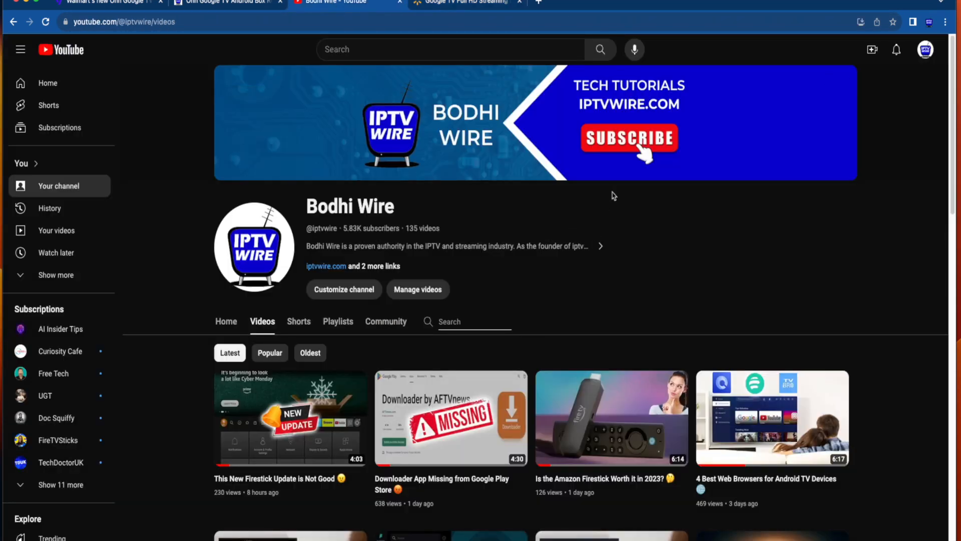
mouse_move(742, 266)
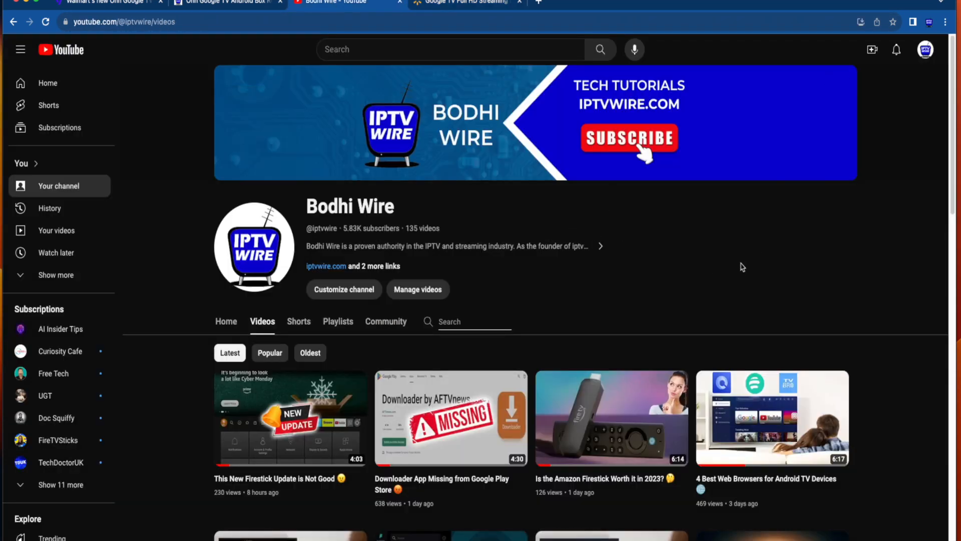
scroll("down", 3)
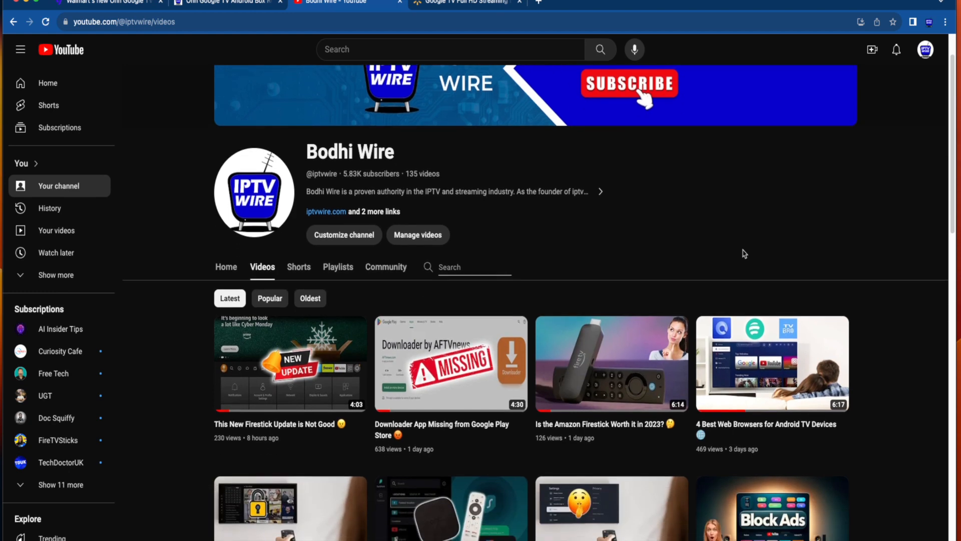
mouse_move(774, 184)
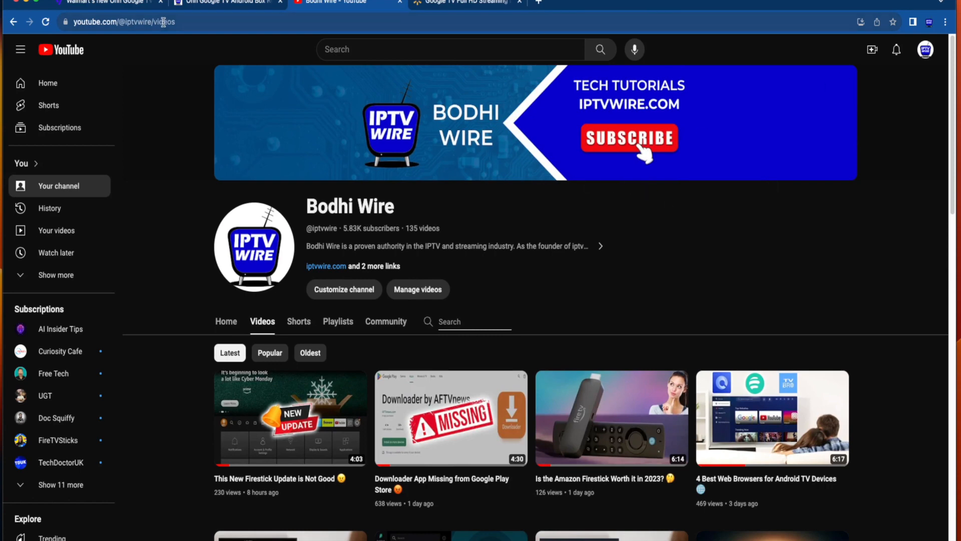
left_click(105, 1)
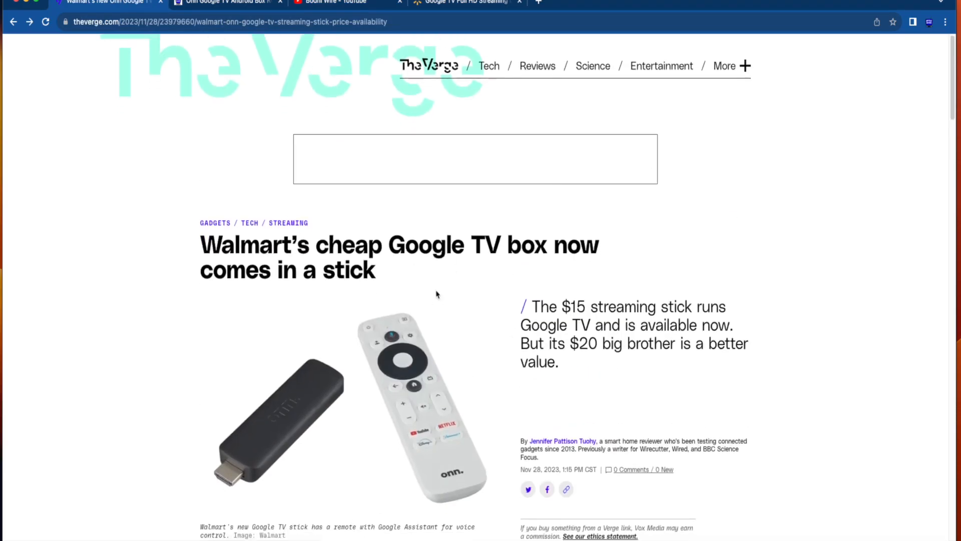
scroll("down", 3)
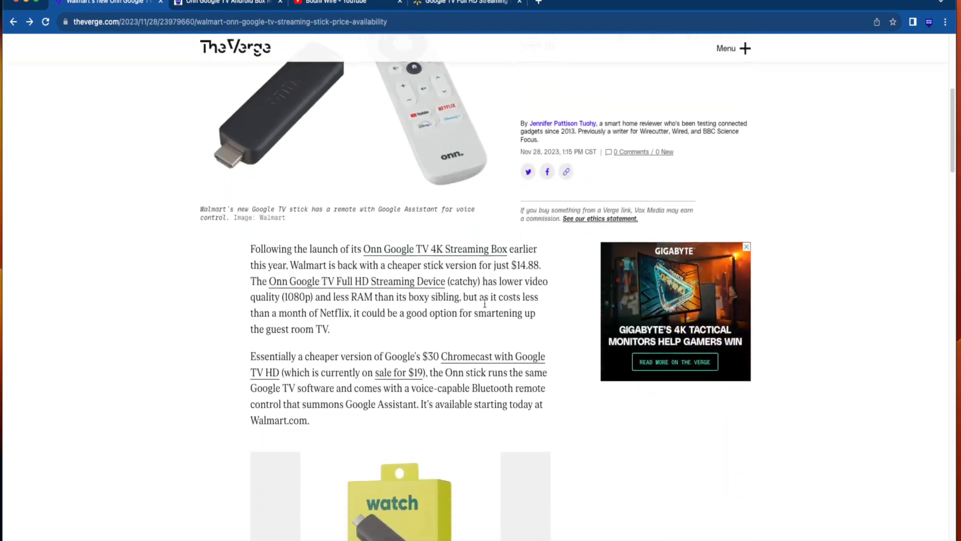